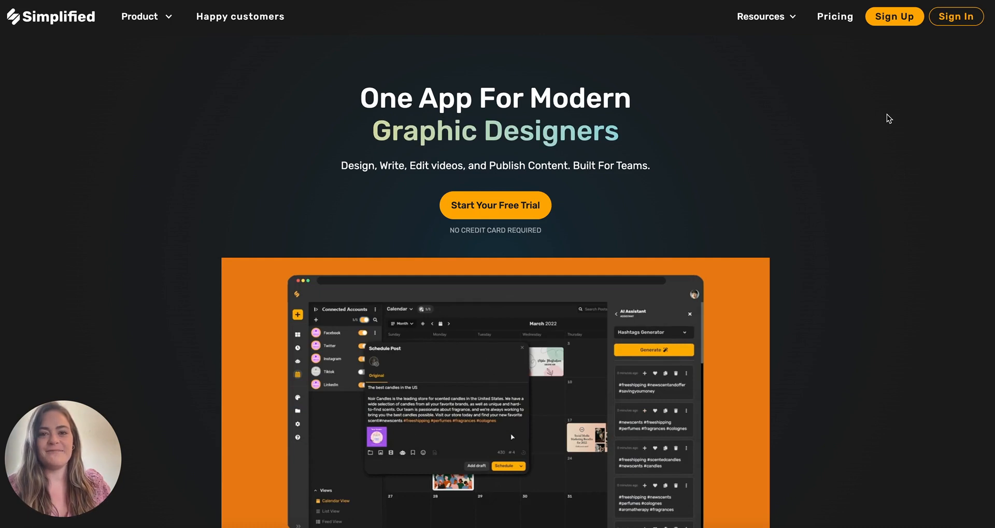
Step: Reveal Simplified's Resources menu containing the Affiliate Program entry
left_click(761, 15)
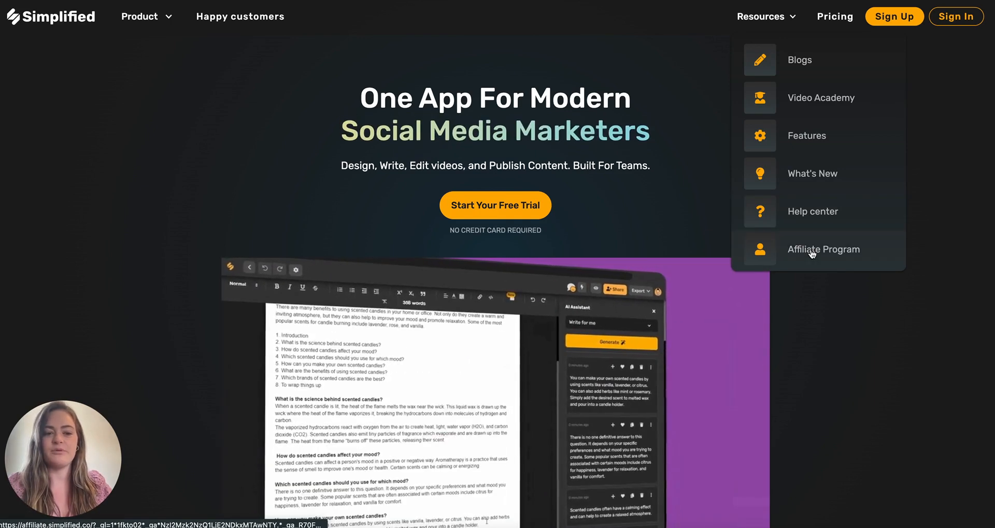
Step: Submit the Simplified Revenue Share affiliate sign-up form to reach the FirstPromoter dashboard
left_click(823, 249)
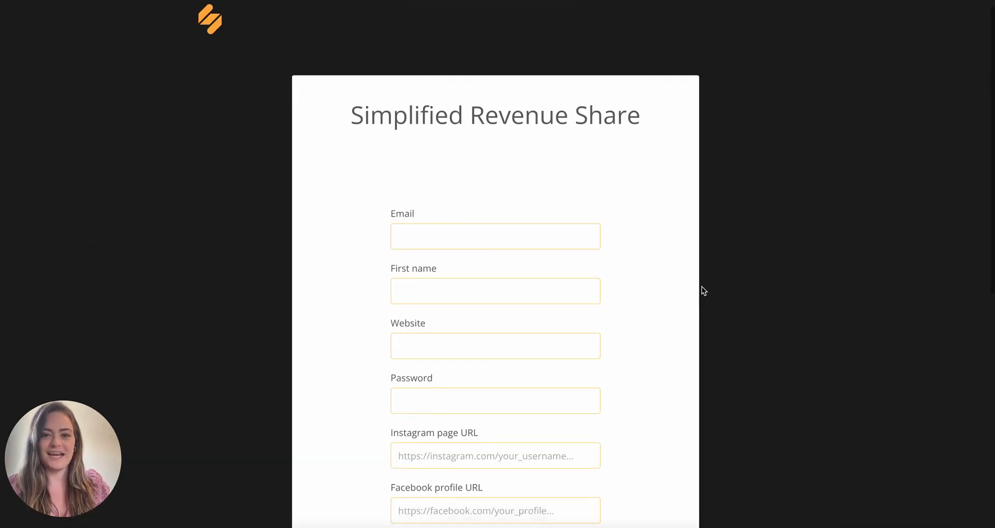
scroll("down", 3)
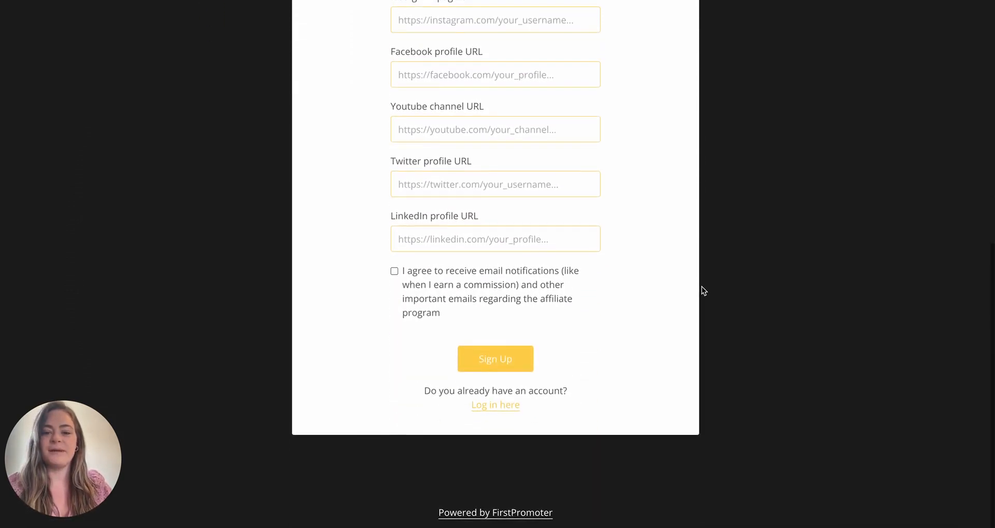
mouse_move(495, 359)
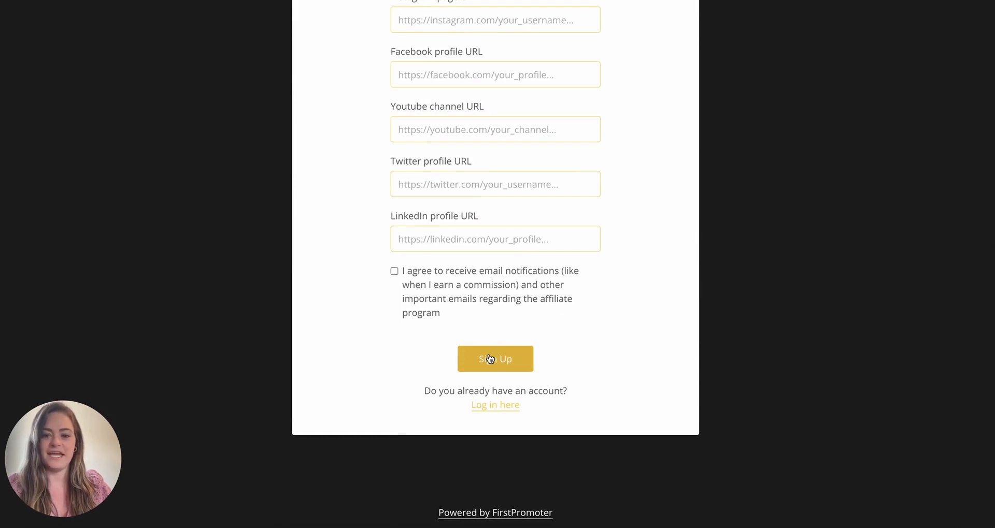
left_click(495, 359)
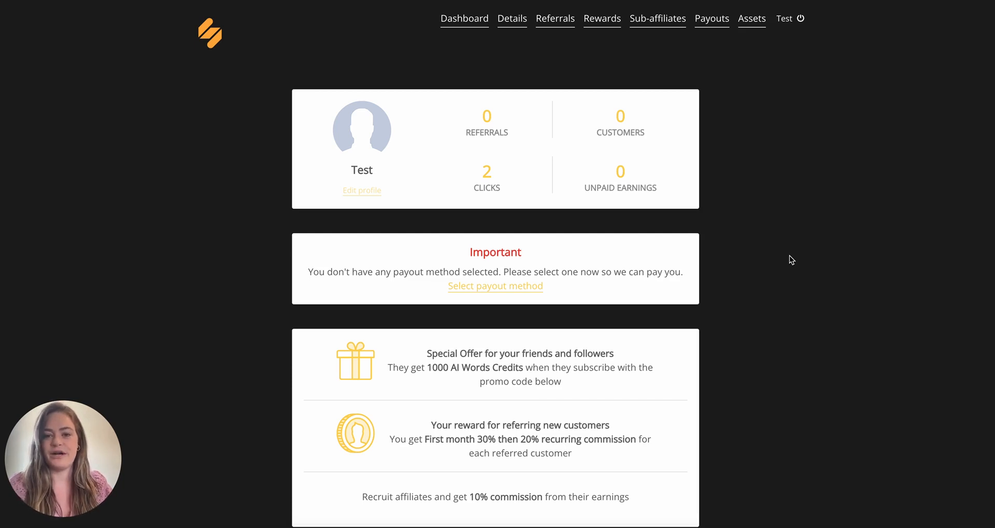
mouse_move(480, 169)
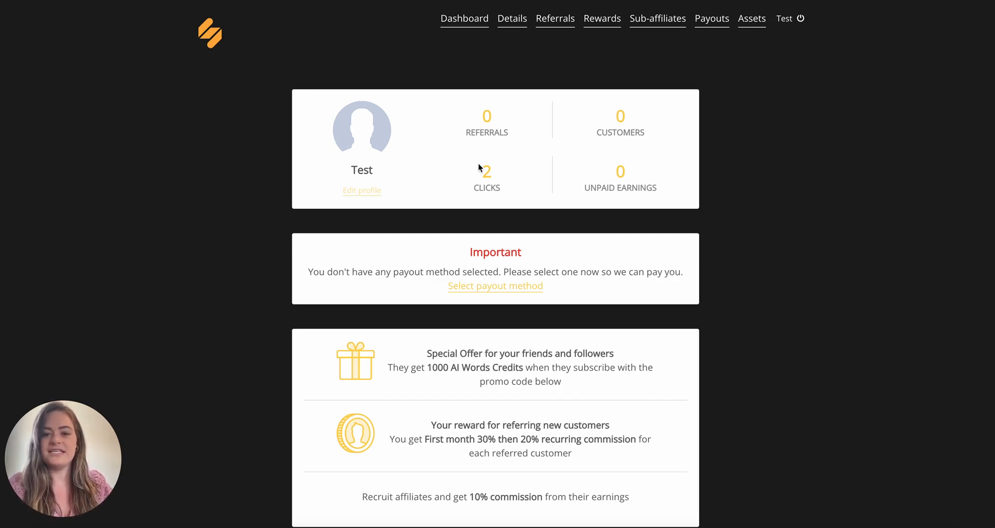
mouse_move(557, 165)
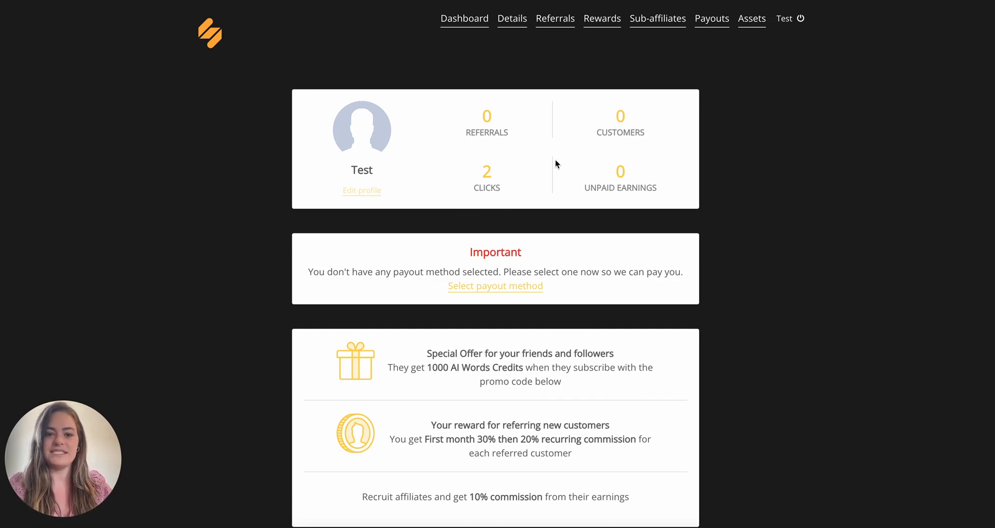
mouse_move(631, 182)
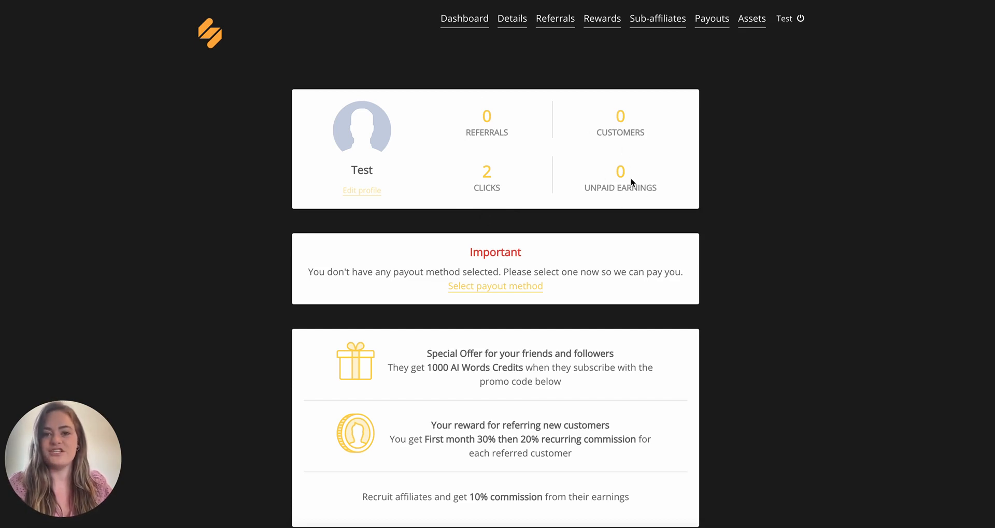
scroll("down", 3)
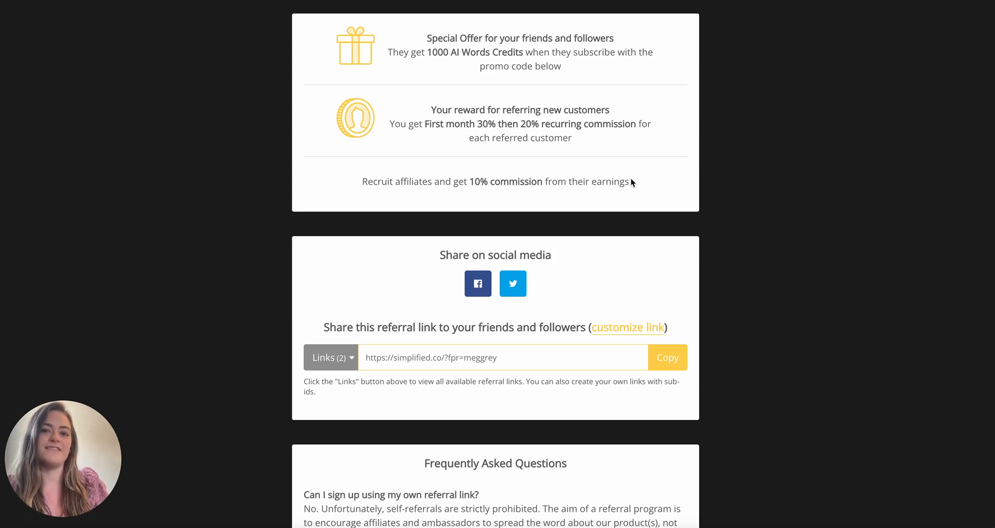
Step: Scroll the dashboard down to the 'Share this referral link' section with its Copy button
scroll("down", 3)
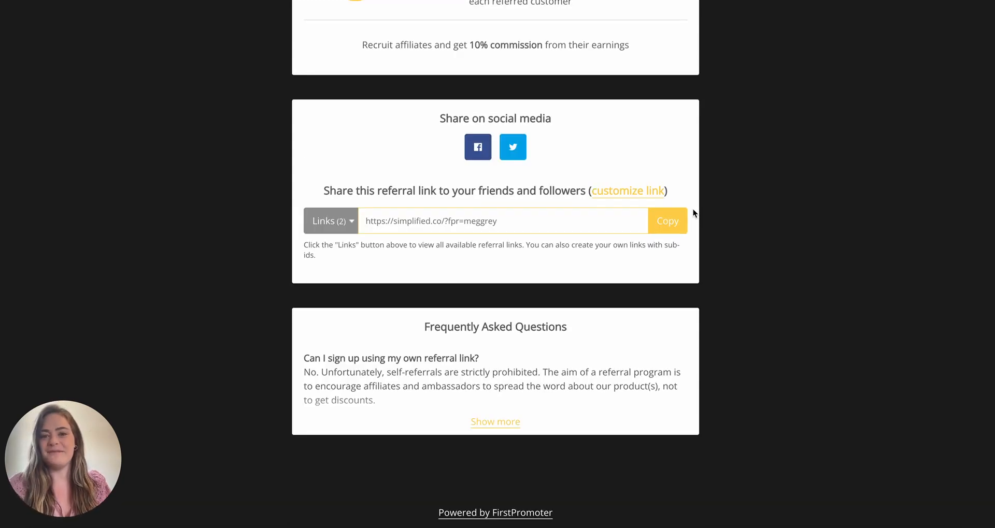